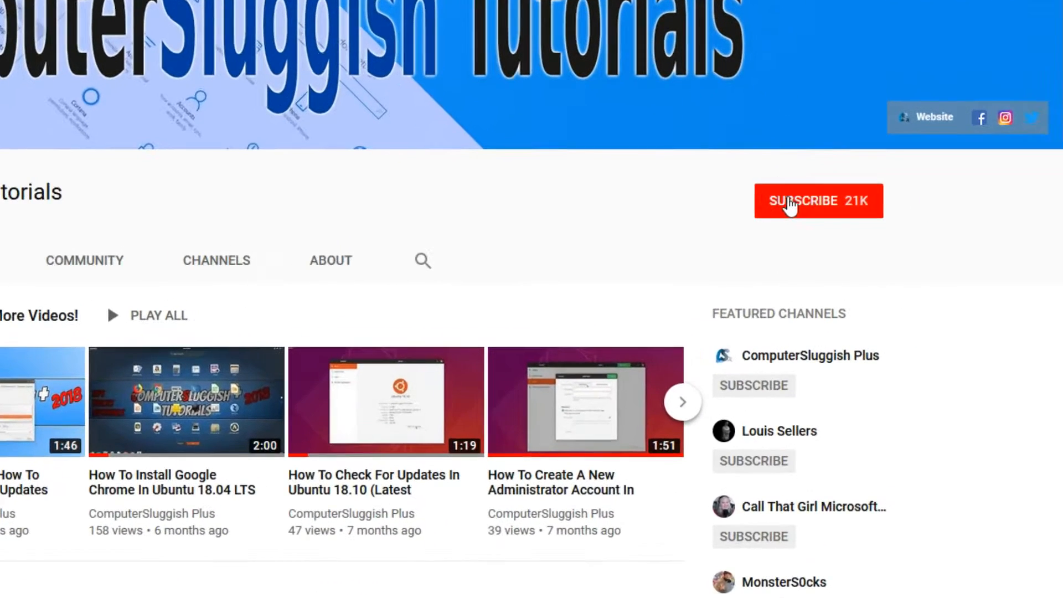
# - Make a new empty folder on the desktop using the New > Folder context menu
pyautogui.click(818, 200)
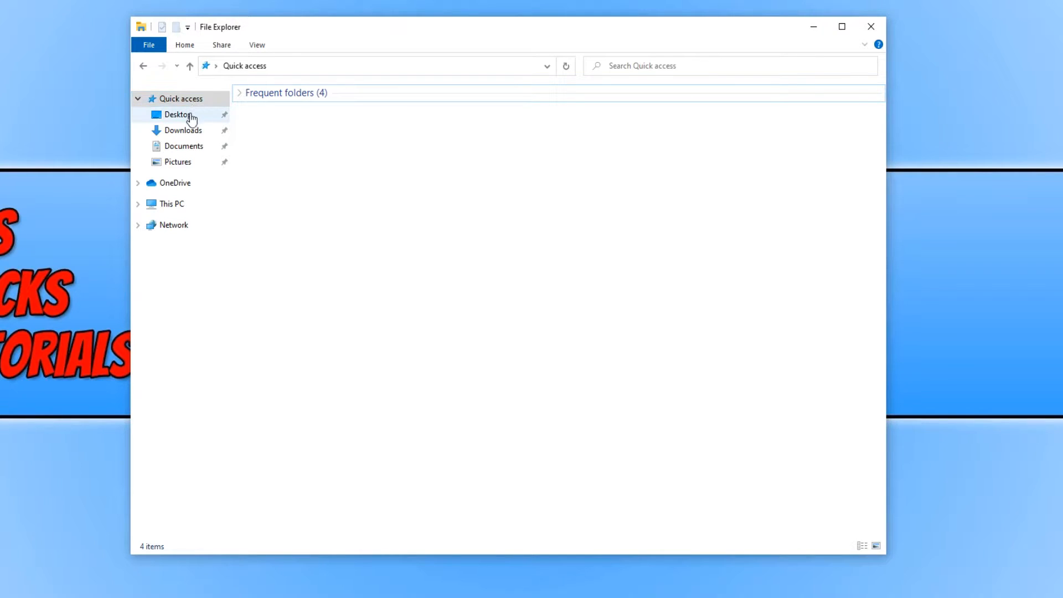
pyautogui.moveTo(195, 165)
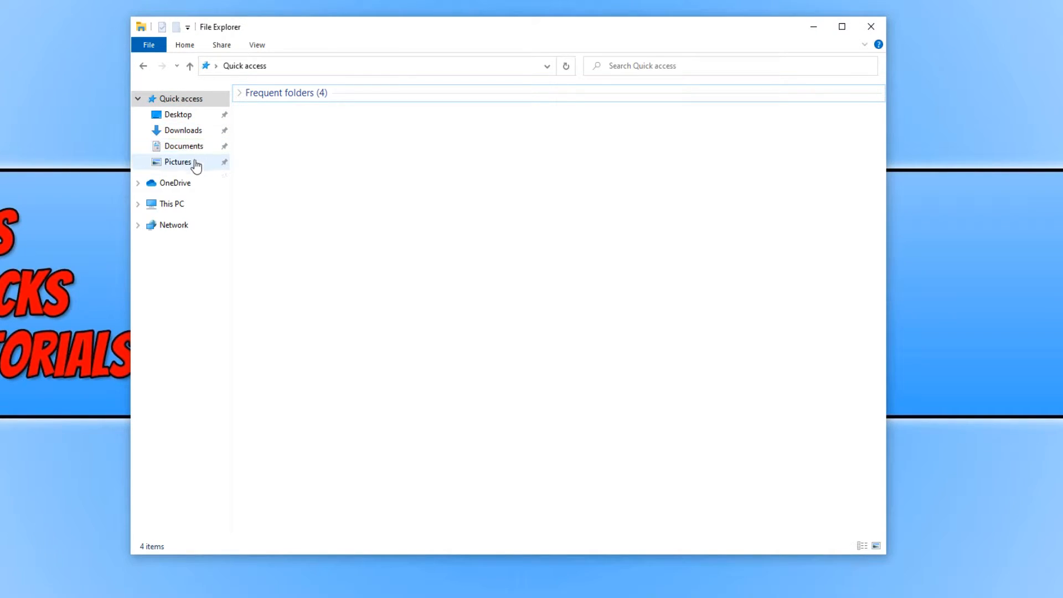
pyautogui.moveTo(208, 188)
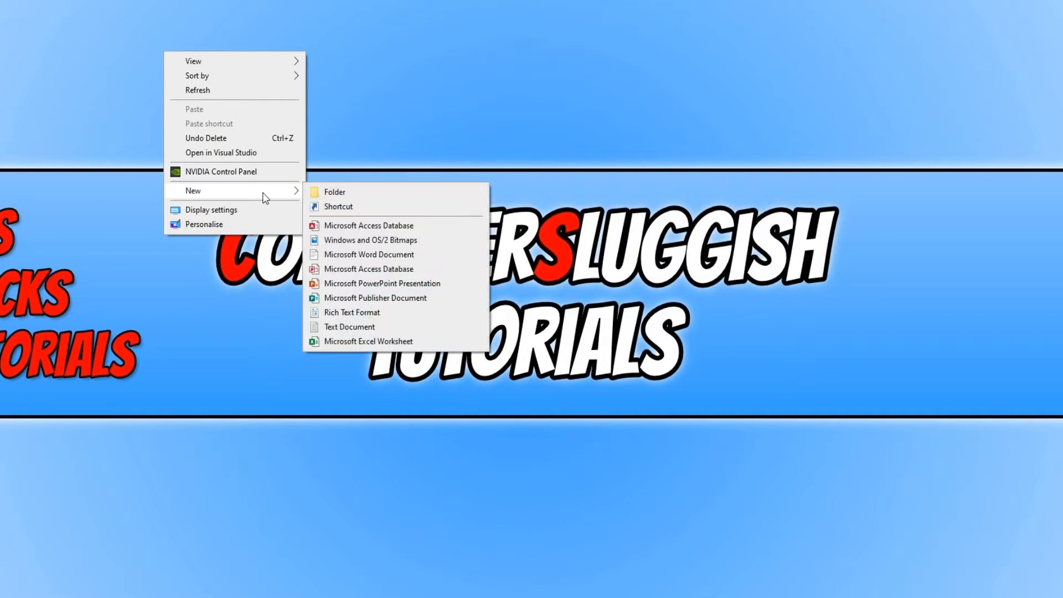
pyautogui.click(334, 191)
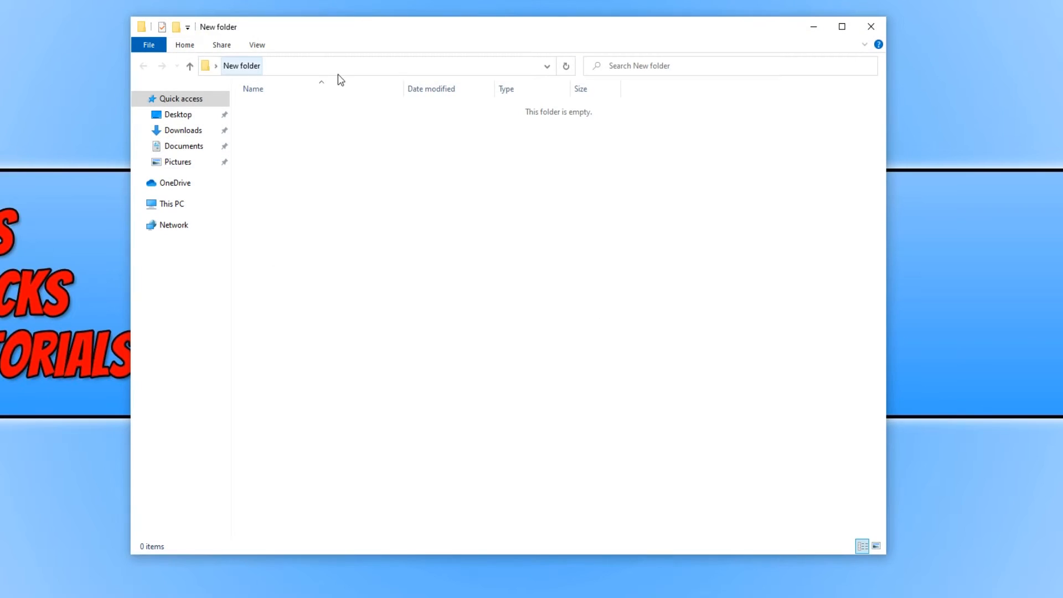
# - Expand the ribbon permanently so the Home commands show for New folder
pyautogui.click(256, 139)
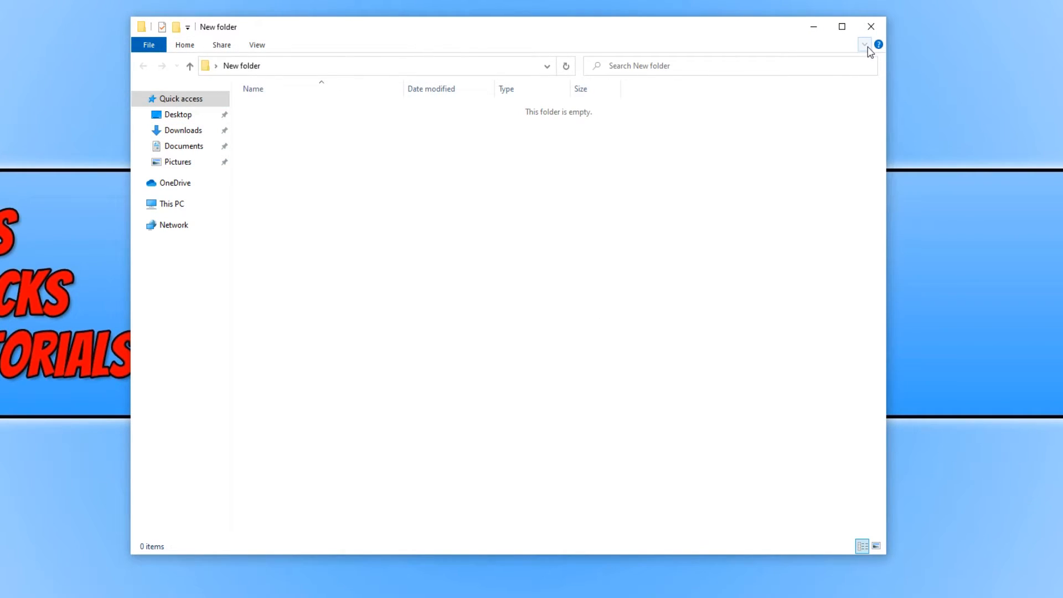
pyautogui.moveTo(864, 47)
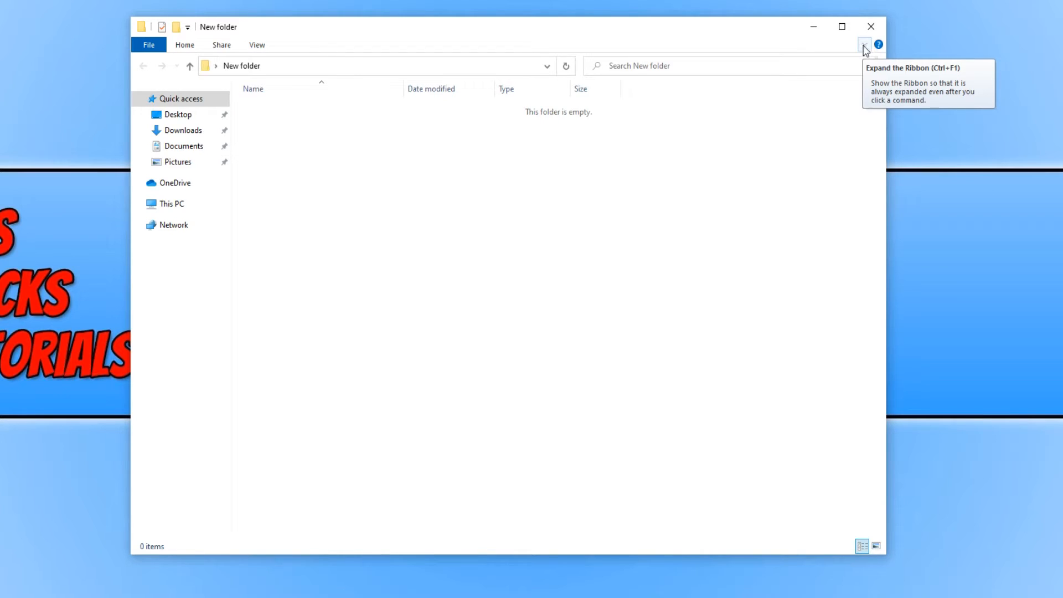
pyautogui.click(864, 44)
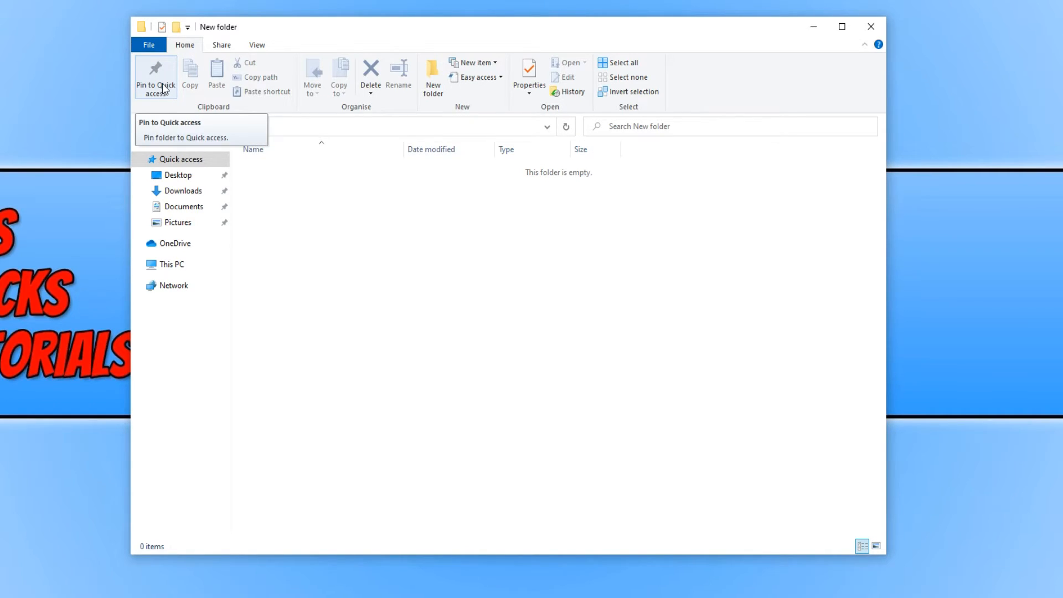
# - Pin New folder to Quick access alongside Desktop, Downloads, Documents and Pictures
pyautogui.click(155, 76)
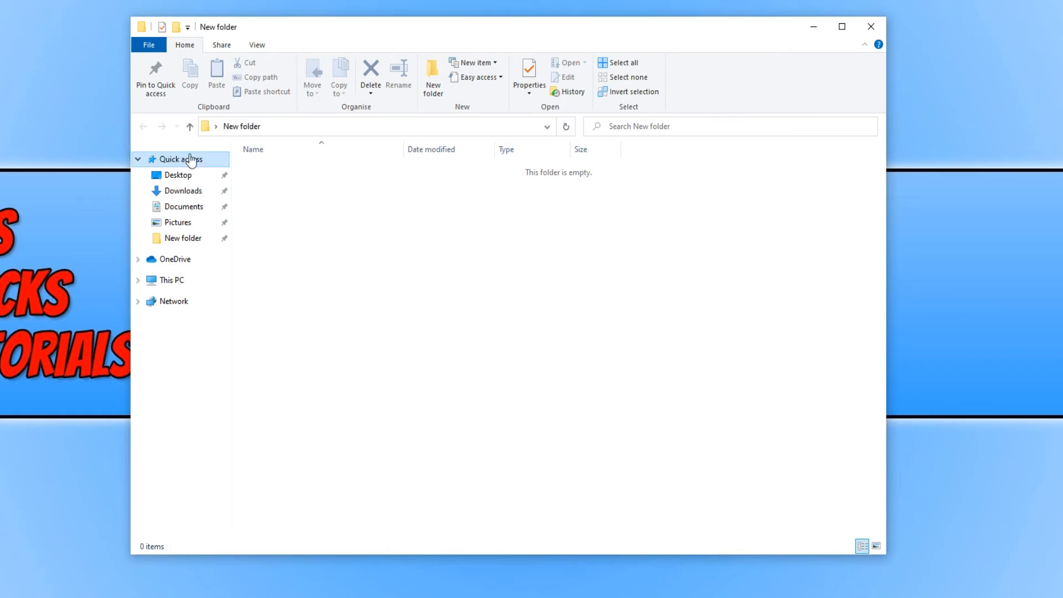
pyautogui.moveTo(523, 349)
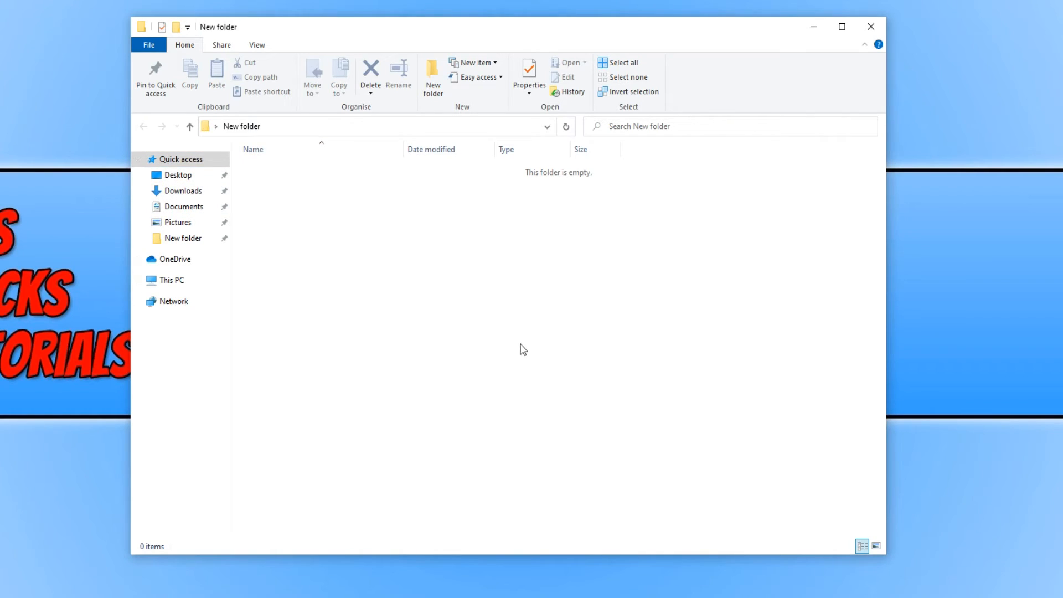
pyautogui.moveTo(574, 408)
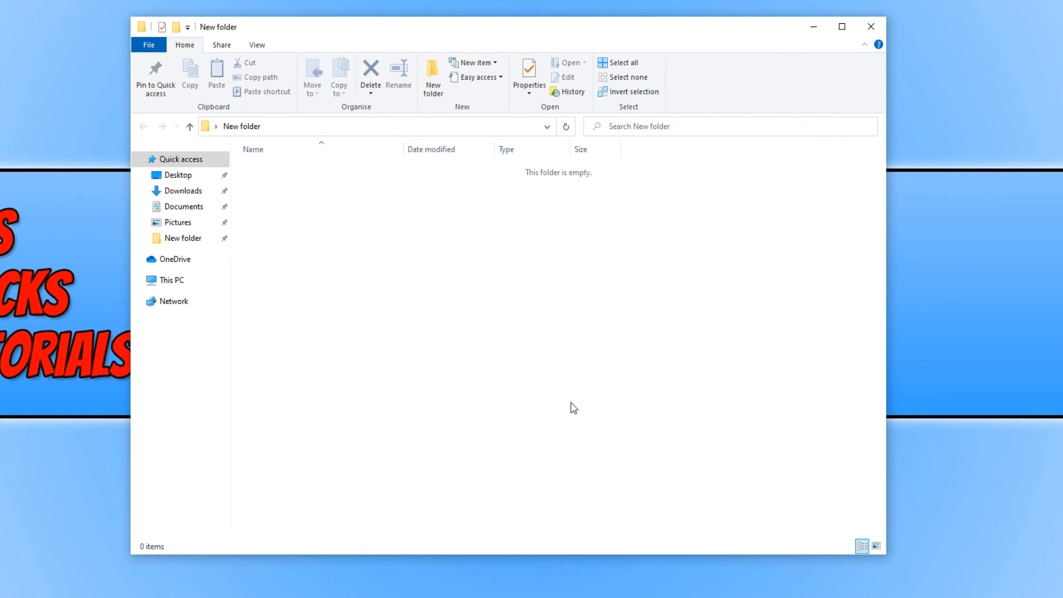